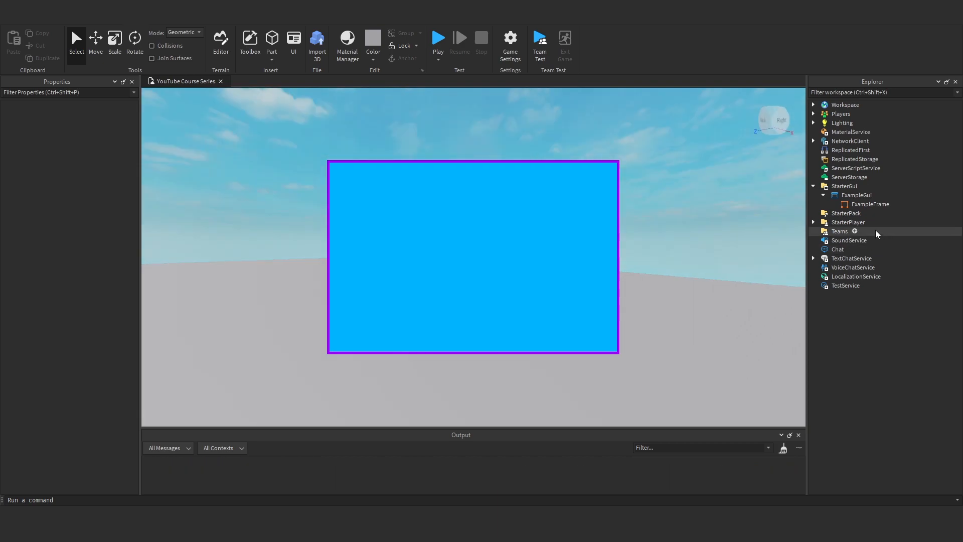
Switch the ribbon to the Test tab to reach the device-emulation tools
{"action": "left_click", "coordinate": [870, 204]}
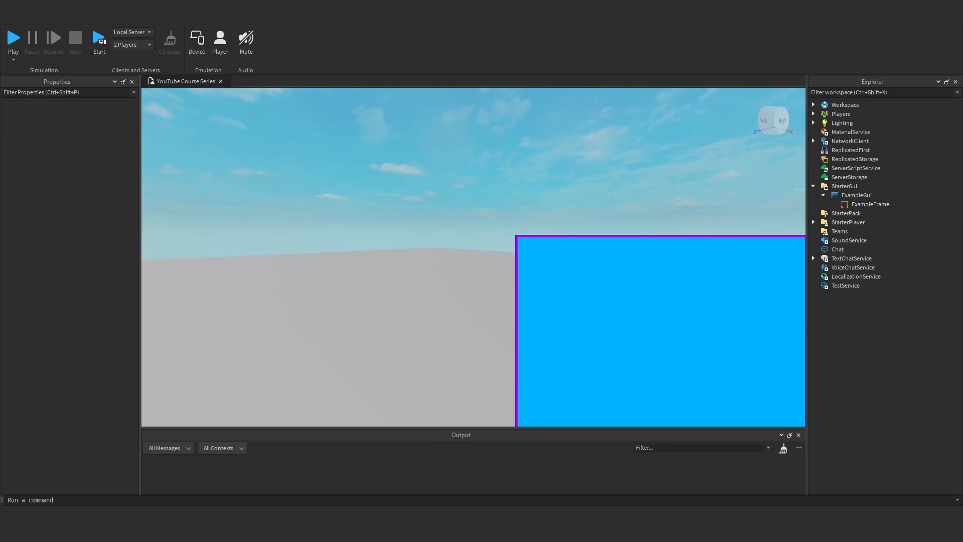
Enable Device emulation and preview the GUI on iPhone 7 and HD 720 screens
{"action": "left_click", "coordinate": [196, 41]}
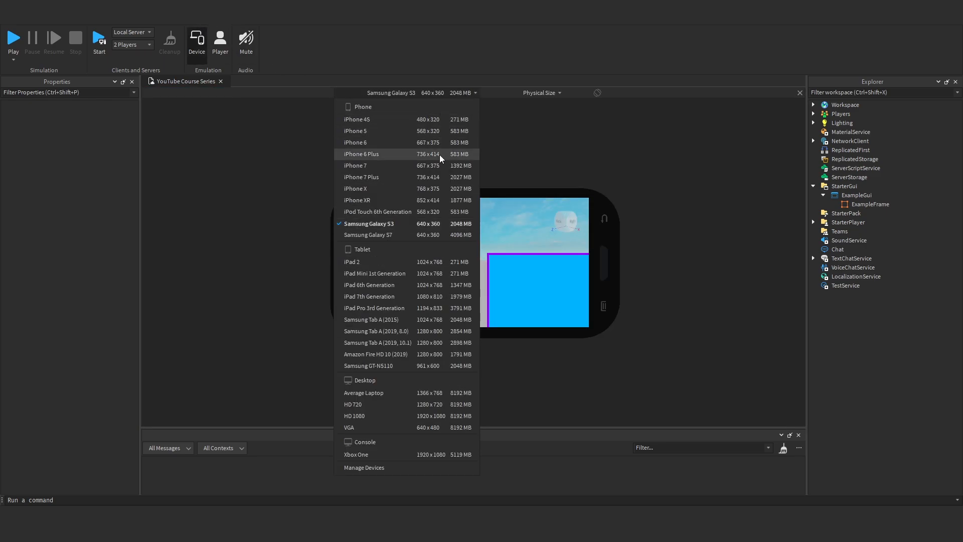
{"action": "left_click", "coordinate": [355, 165]}
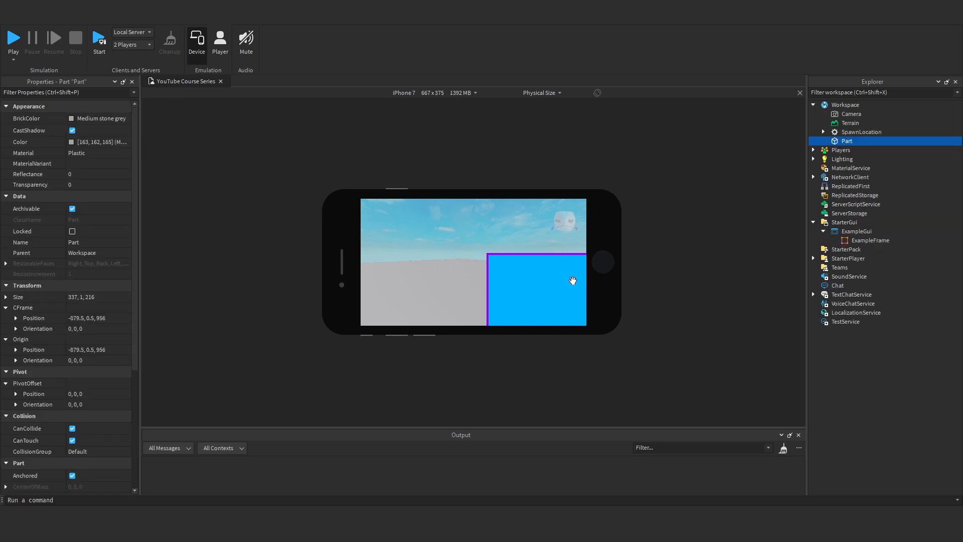
{"action": "left_click", "coordinate": [196, 37]}
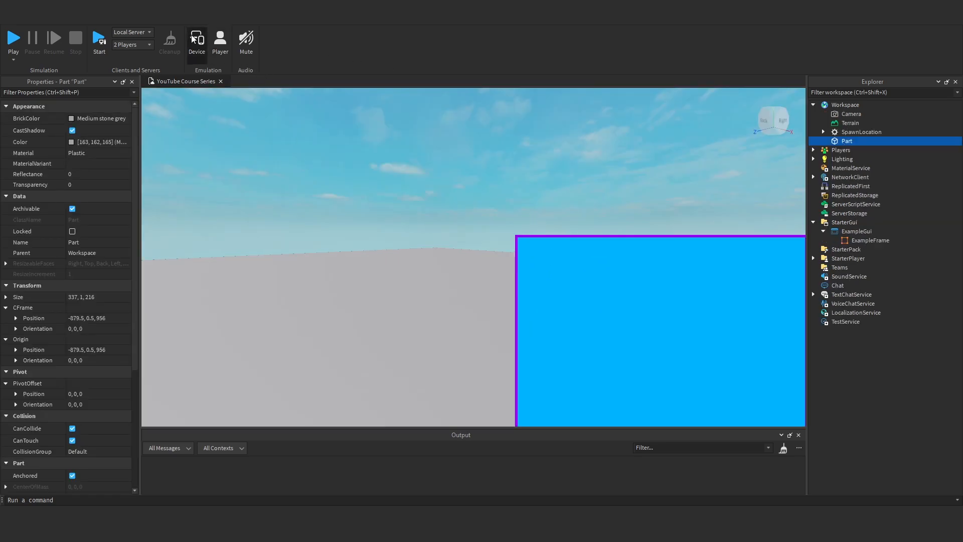
{"action": "left_click", "coordinate": [197, 40]}
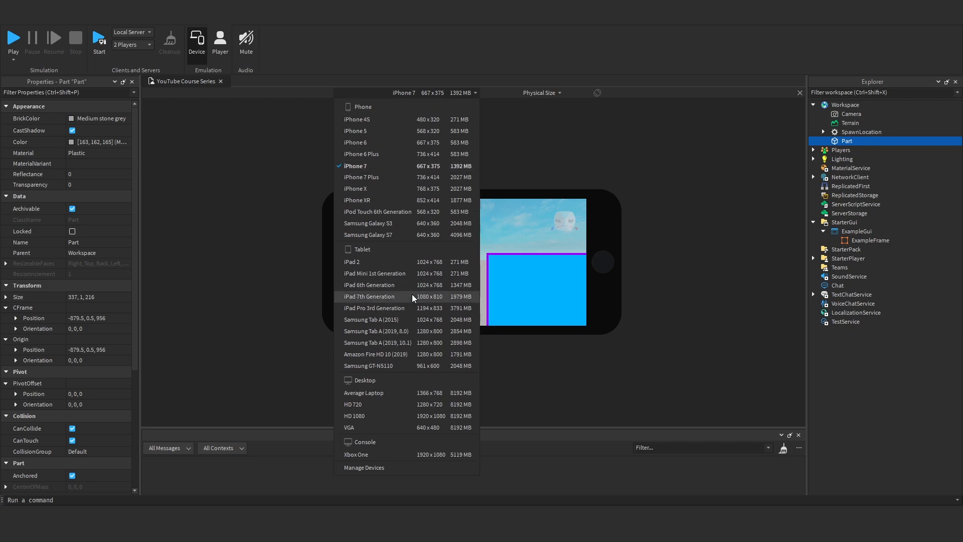
{"action": "left_click", "coordinate": [352, 404]}
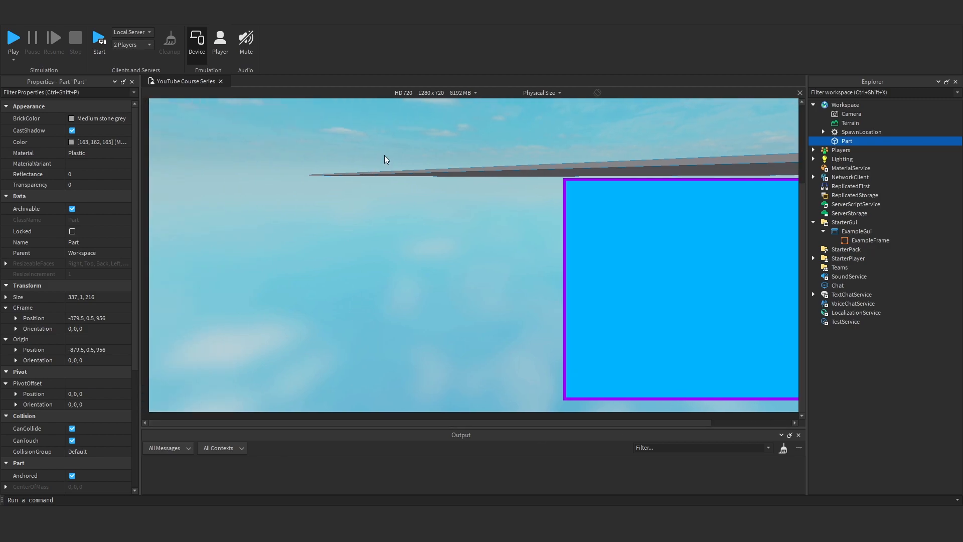
Preview the GUI on iPod Touch and Xbox One emulated screens
{"action": "left_click", "coordinate": [431, 92]}
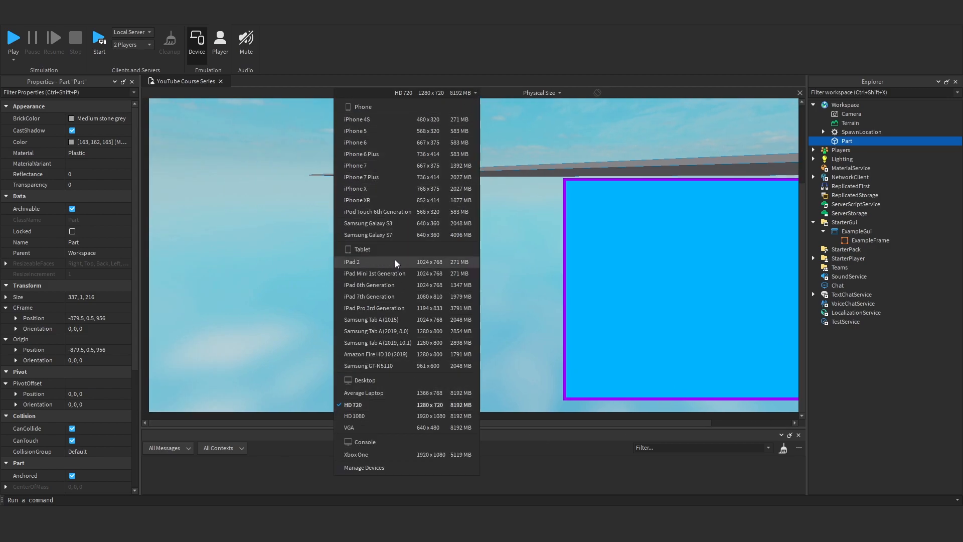
{"action": "left_click", "coordinate": [378, 212]}
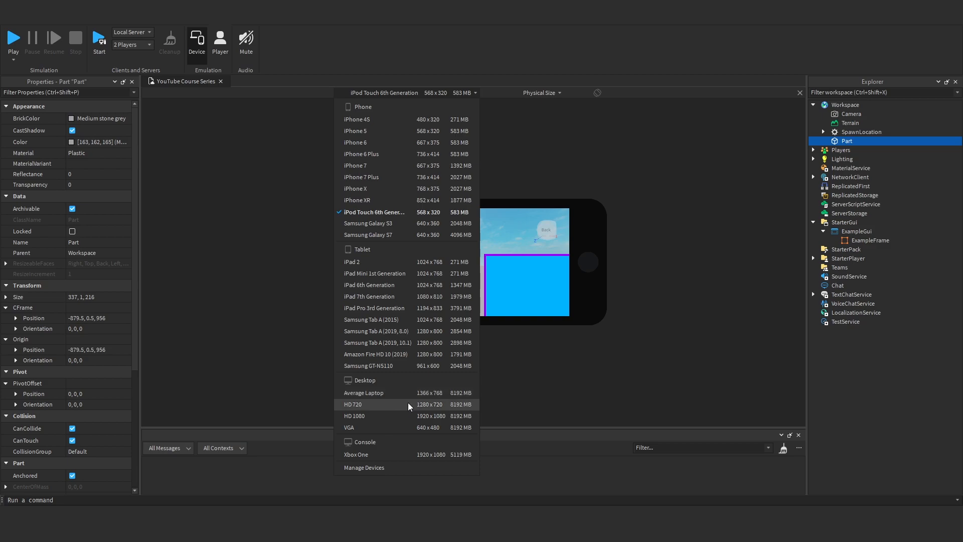
{"action": "left_click", "coordinate": [356, 454]}
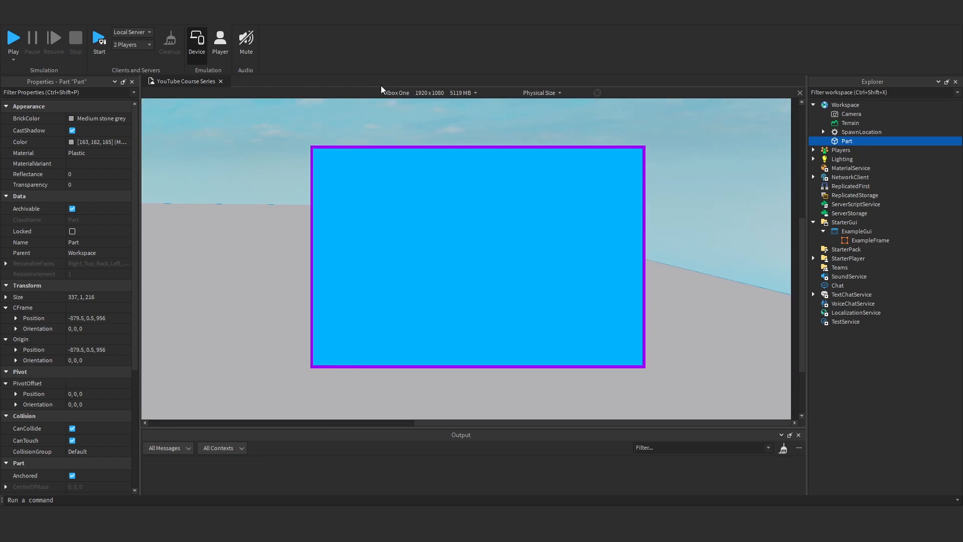
{"action": "left_click", "coordinate": [397, 93]}
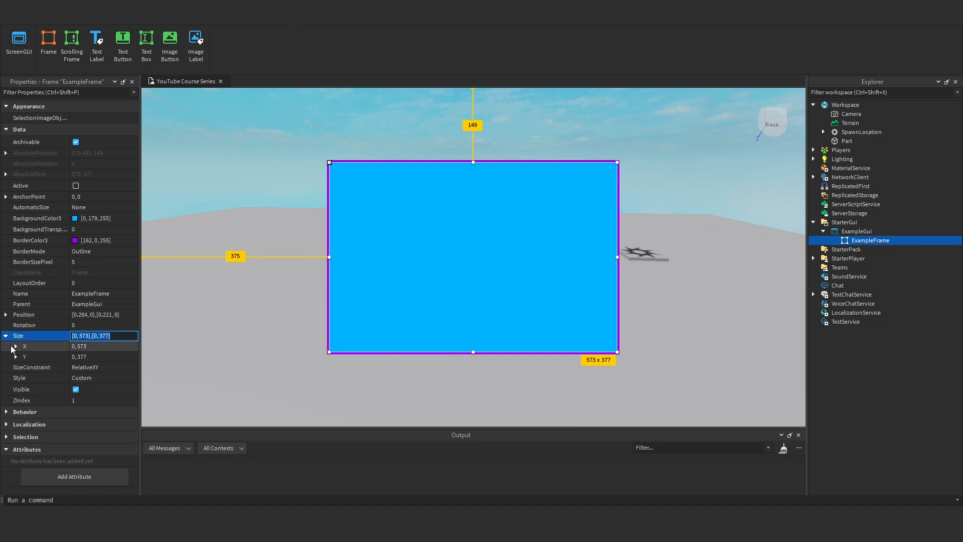
Expand Size > X and drag ExampleFrame into a taller, narrower rectangle near the screen centre
{"action": "left_click", "coordinate": [14, 346]}
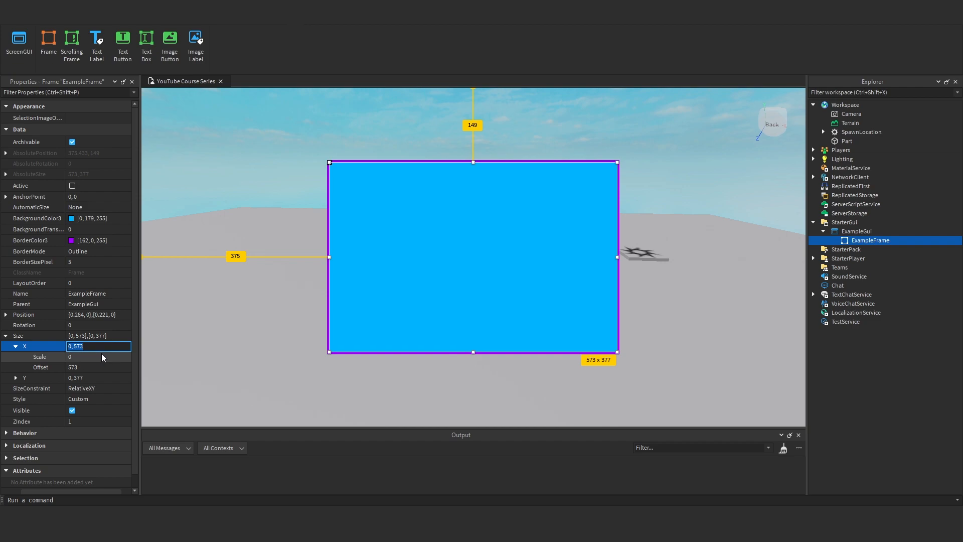
{"action": "mouse_move", "coordinate": [70, 362]}
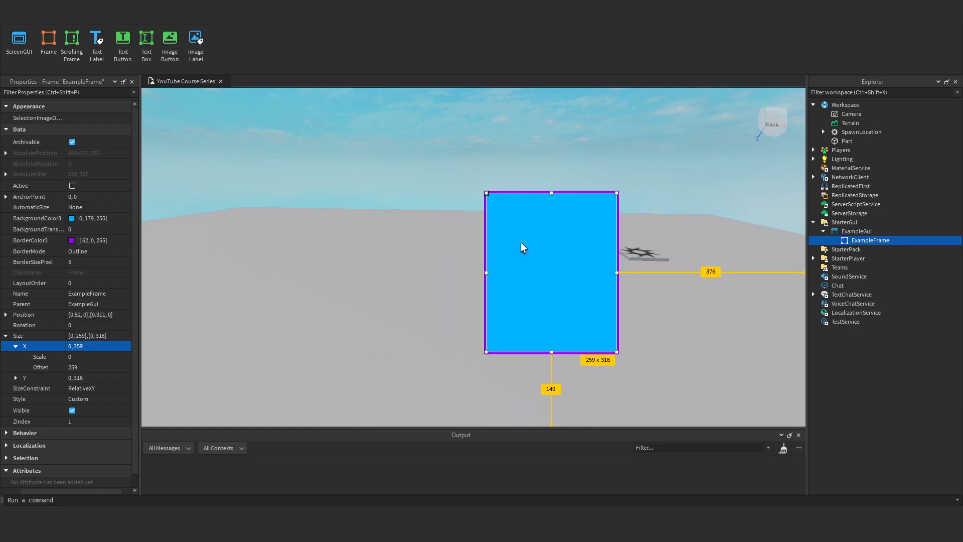
{"action": "left_click_drag", "start_coordinate": [522, 248], "coordinate": [396, 221]}
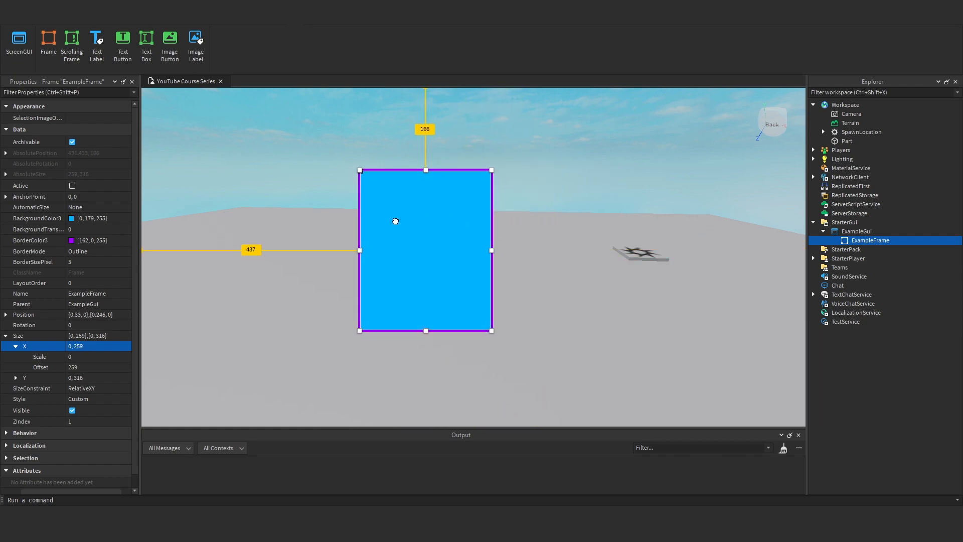
{"action": "left_click_drag", "start_coordinate": [395, 221], "coordinate": [463, 261]}
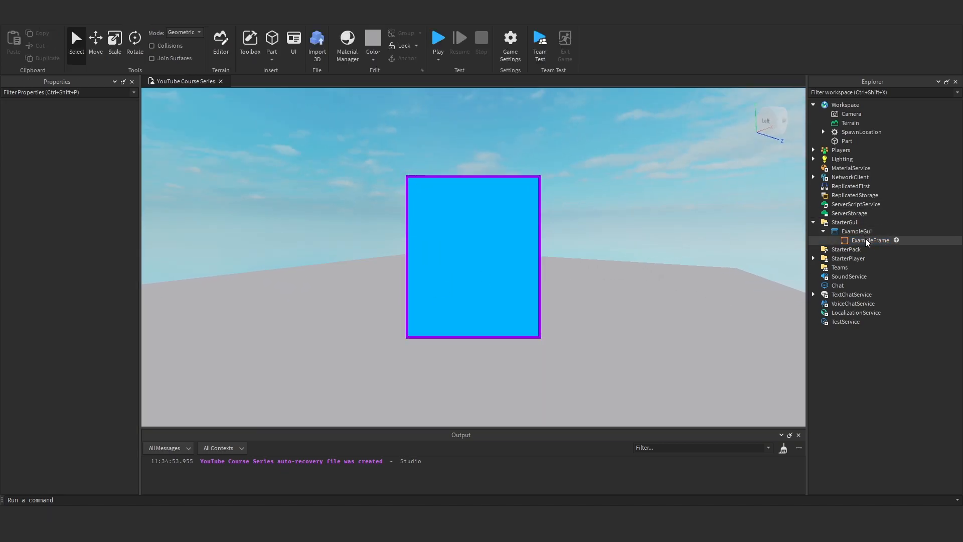
Select ExampleFrame and drag its corner handle until it measures 656×398 at scale position 0.318, 0.218
{"action": "left_click", "coordinate": [870, 240]}
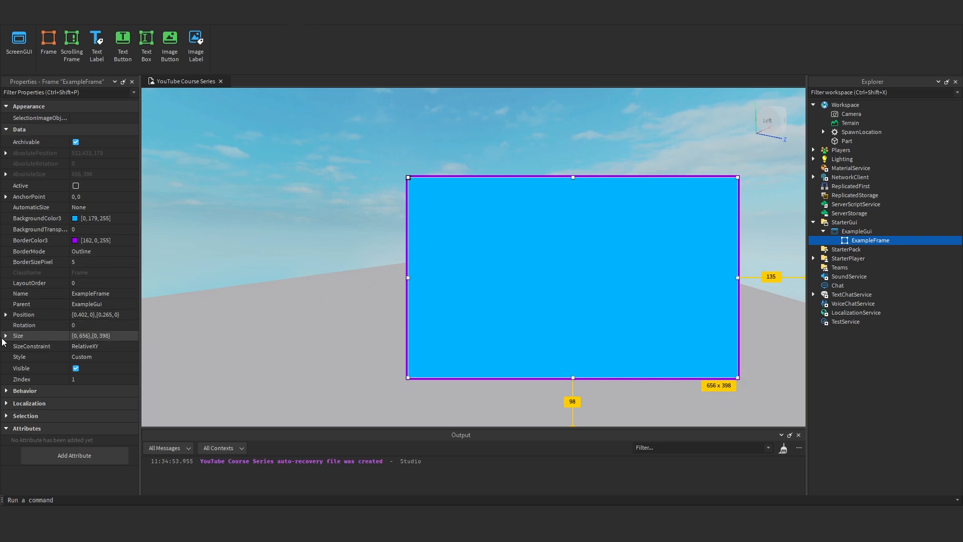
{"action": "left_click_drag", "start_coordinate": [409, 178], "coordinate": [436, 198]}
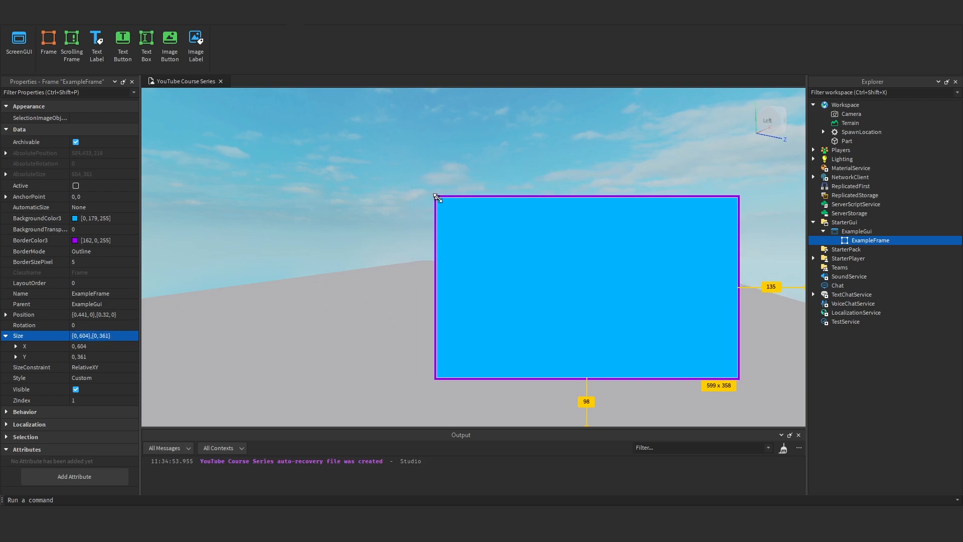
{"action": "left_click_drag", "start_coordinate": [434, 195], "coordinate": [600, 286]}
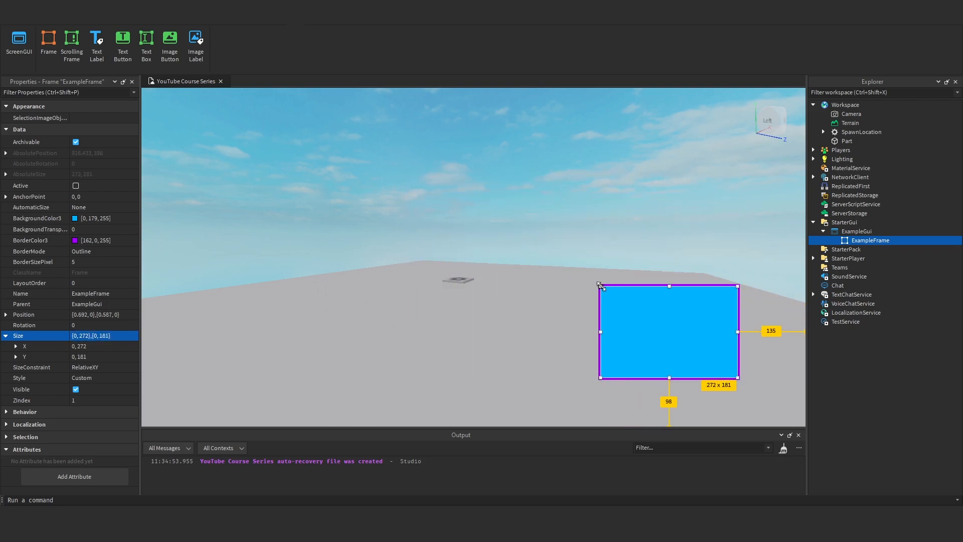
{"action": "left_click_drag", "start_coordinate": [600, 286], "coordinate": [351, 160]}
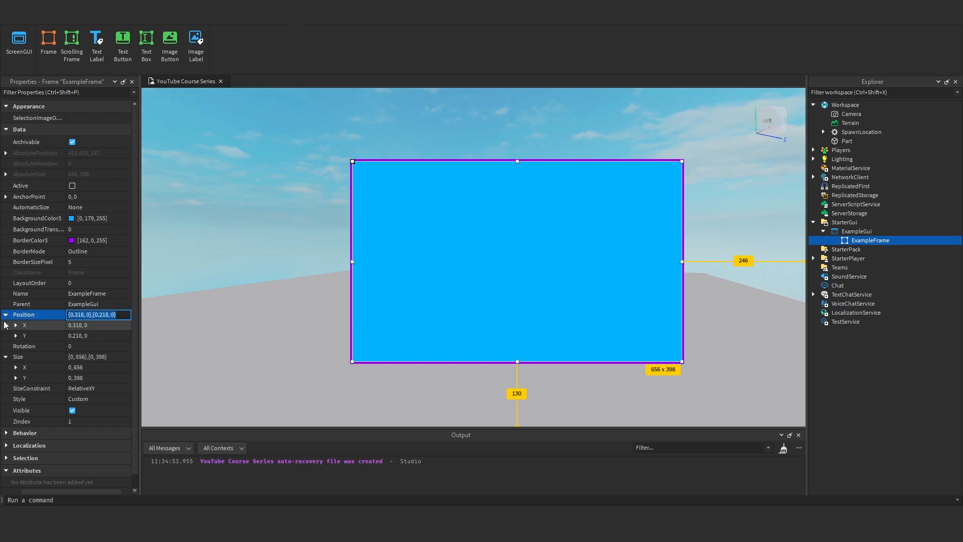
Set Size to {0.3,0},{0.3,0} and drag the corner to watch the scale values change
{"action": "left_click", "coordinate": [16, 324]}
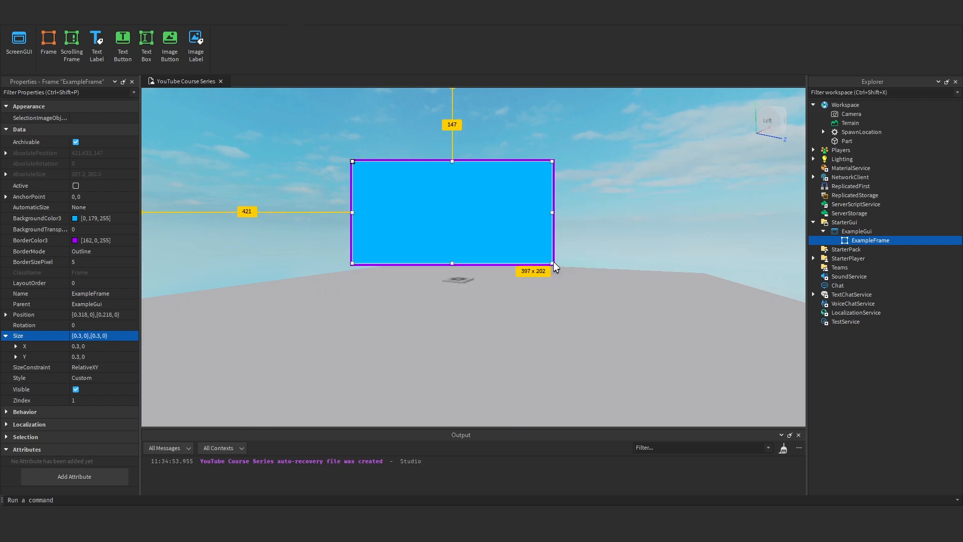
{"action": "left_click_drag", "start_coordinate": [551, 262], "coordinate": [629, 338]}
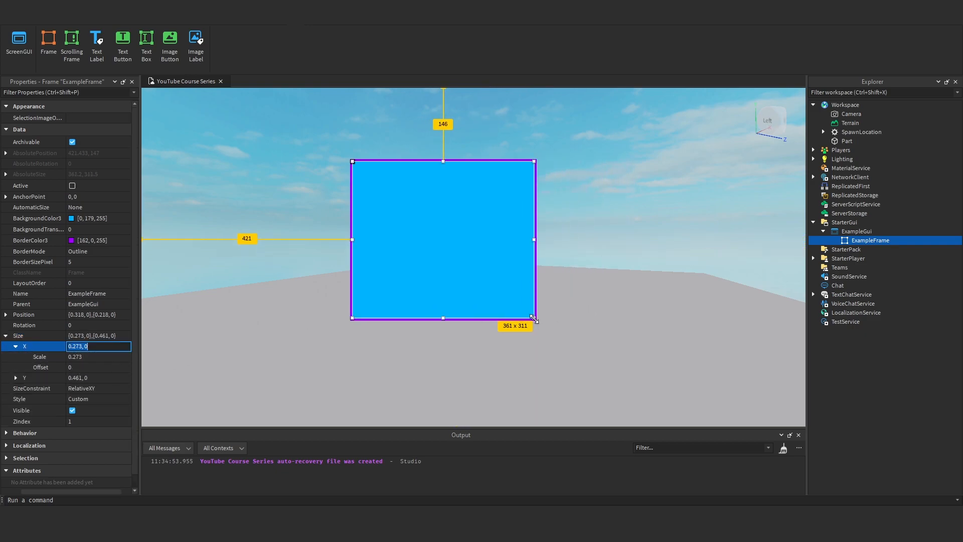
{"action": "left_click_drag", "start_coordinate": [535, 318], "coordinate": [574, 372]}
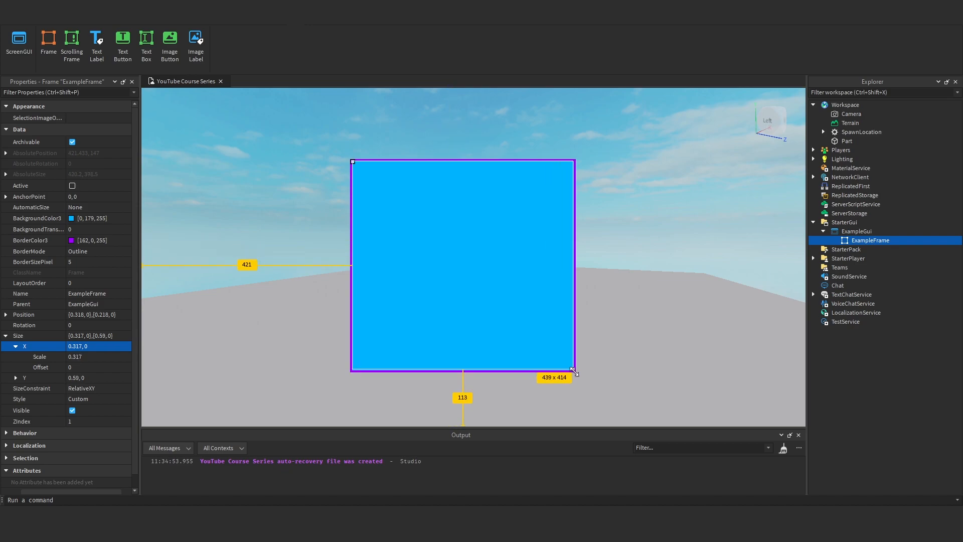
{"action": "left_click_drag", "start_coordinate": [573, 371], "coordinate": [355, 213]}
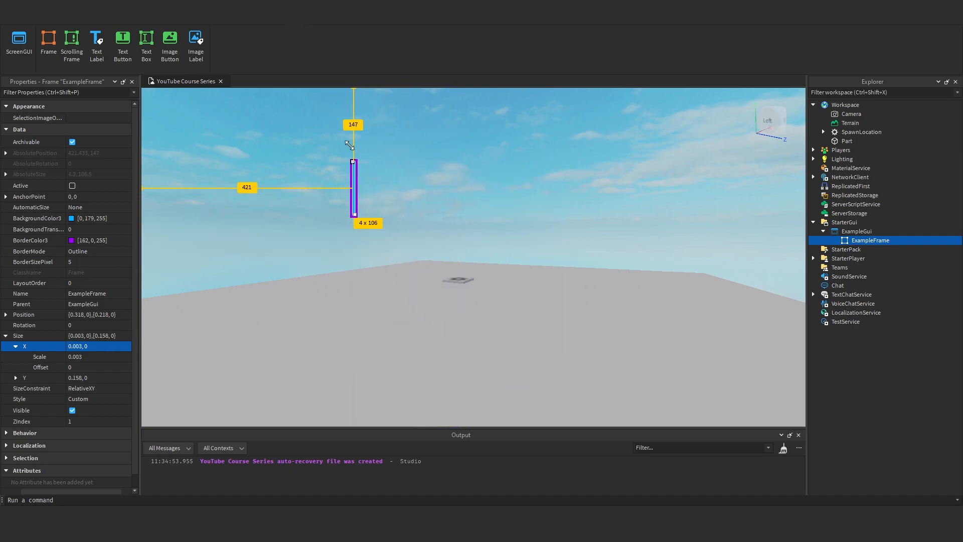
Reshape the frame into a broad rectangle, a thin bar and a larger box to confirm scale-based resizing
{"action": "left_click_drag", "start_coordinate": [354, 213], "coordinate": [609, 270]}
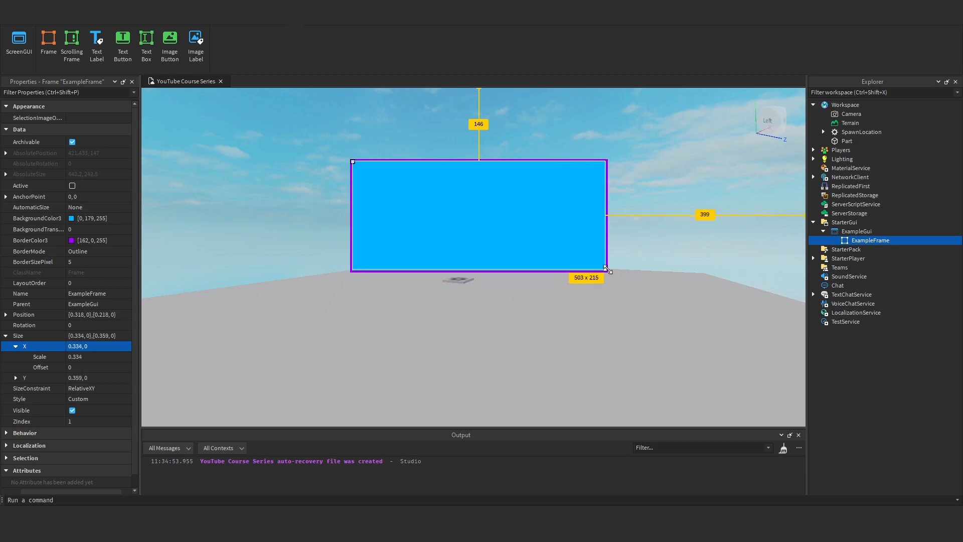
{"action": "left_click_drag", "start_coordinate": [607, 270], "coordinate": [559, 169]}
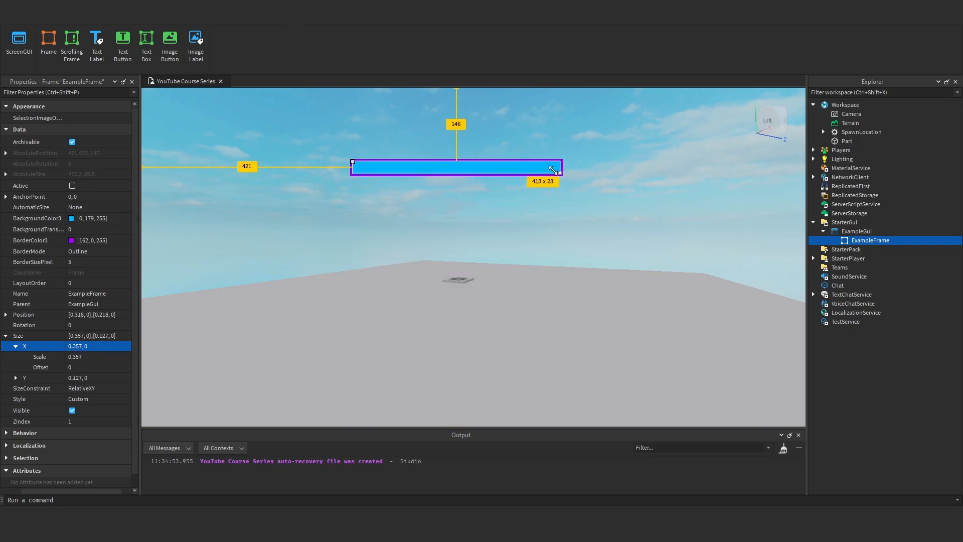
{"action": "left_click_drag", "start_coordinate": [558, 167], "coordinate": [654, 362]}
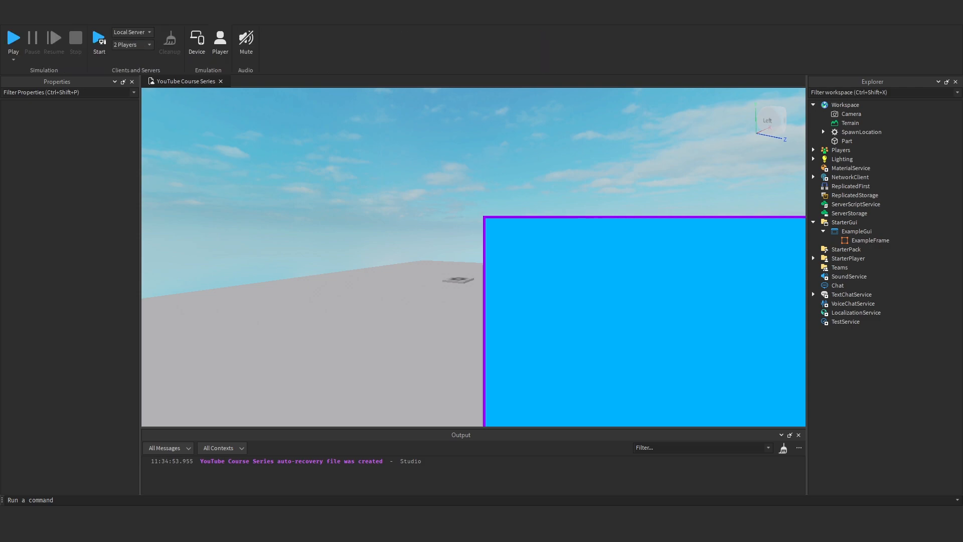
Preview ExampleFrame on iPhone 7 Plus and another device, then reselect it showing scale size 0.481×0.614
{"action": "left_click", "coordinate": [197, 40]}
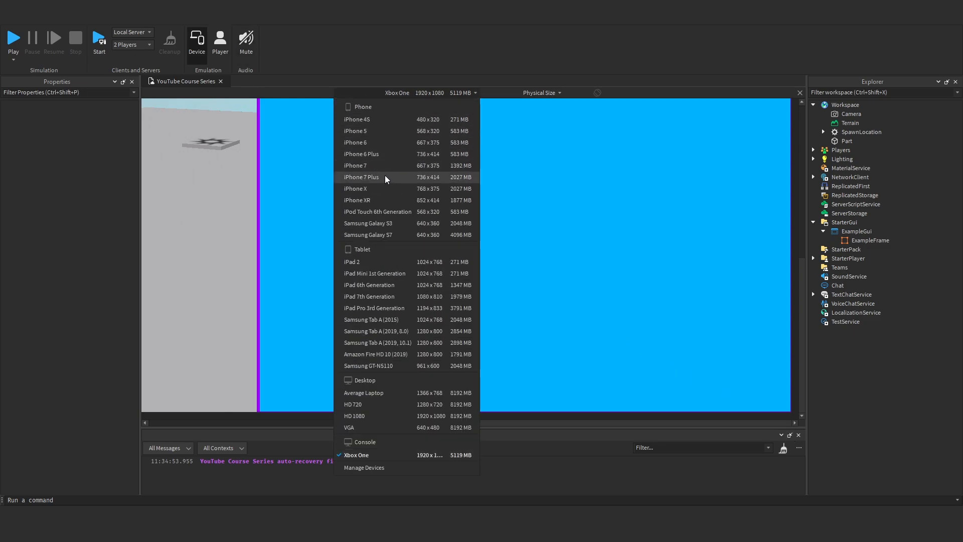
{"action": "left_click", "coordinate": [361, 177]}
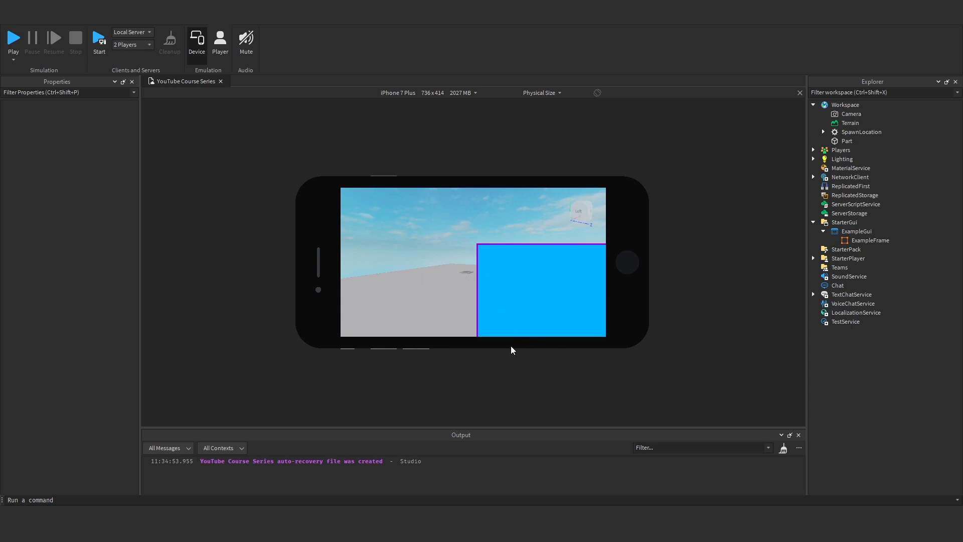
{"action": "mouse_move", "coordinate": [323, 110]}
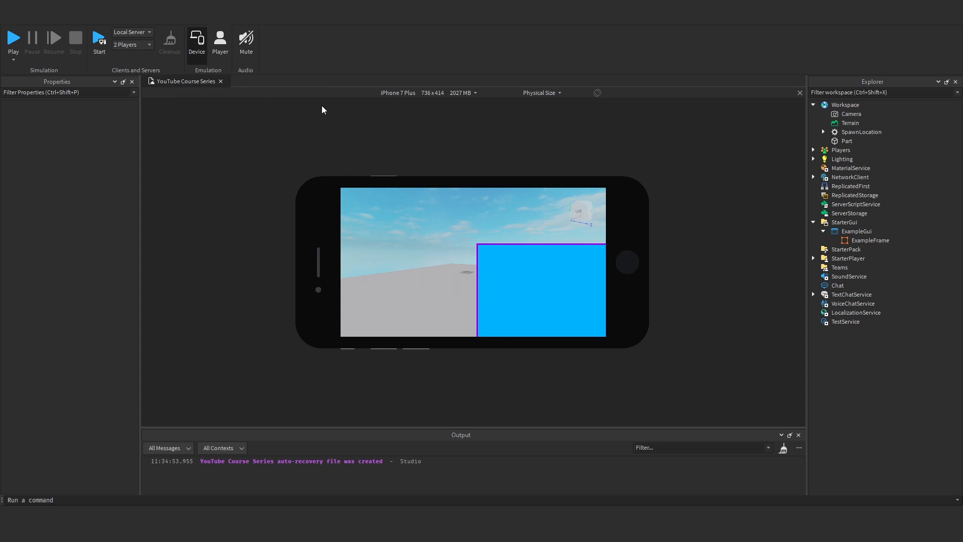
{"action": "left_click", "coordinate": [398, 92]}
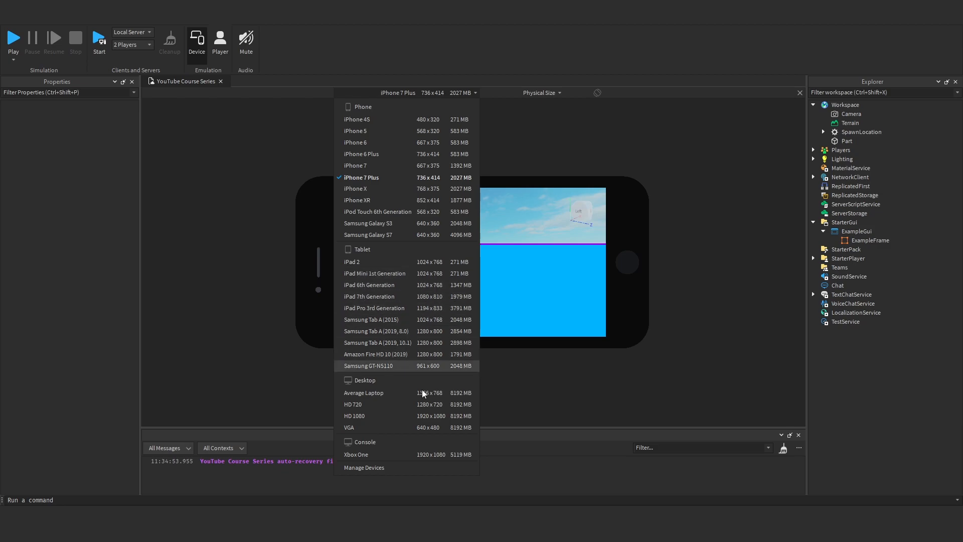
{"action": "left_click", "coordinate": [363, 392]}
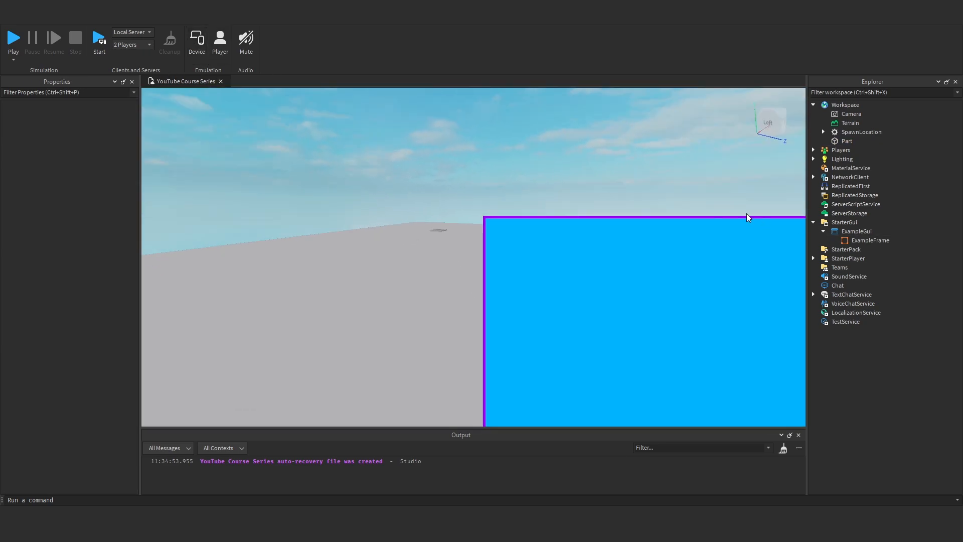
{"action": "left_click", "coordinate": [871, 240]}
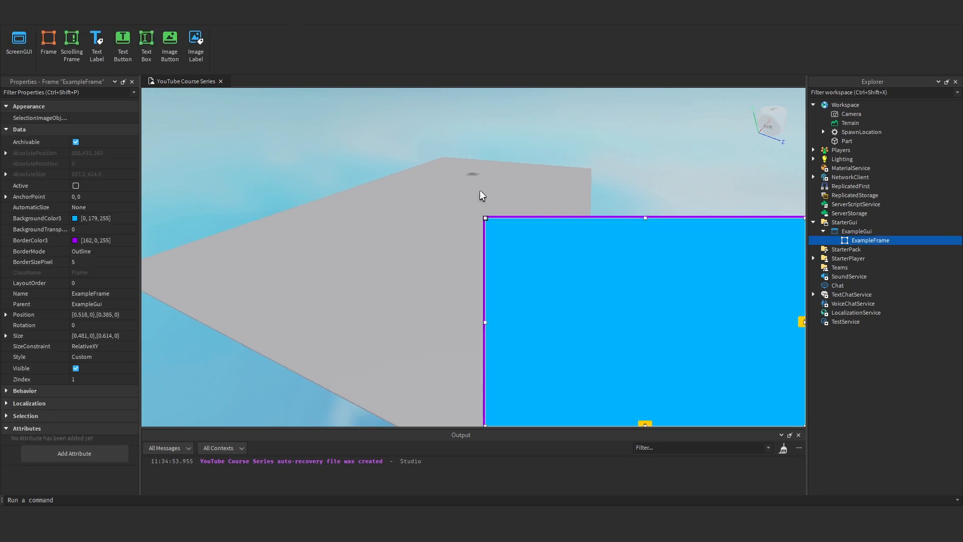